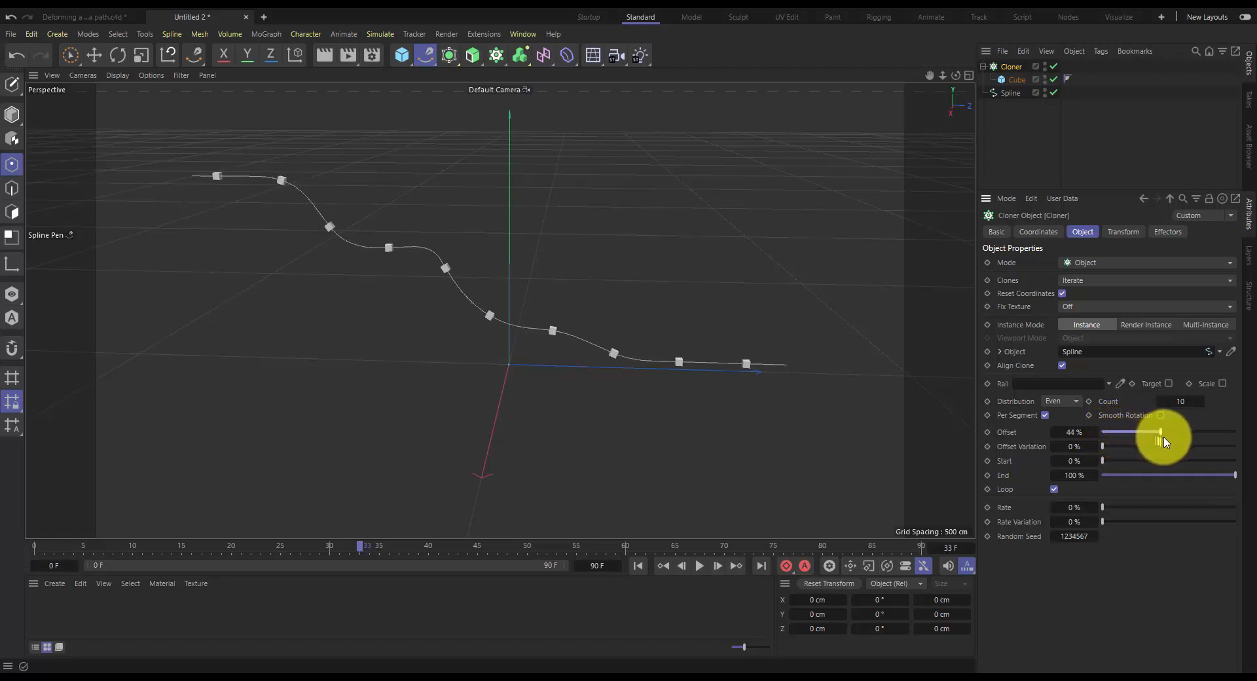
# - Slide the Cloner Offset from 44% to about 58%, shifting the ten cubes along the spline
pyautogui.moveTo(1158, 432); pyautogui.dragTo(1179, 432)
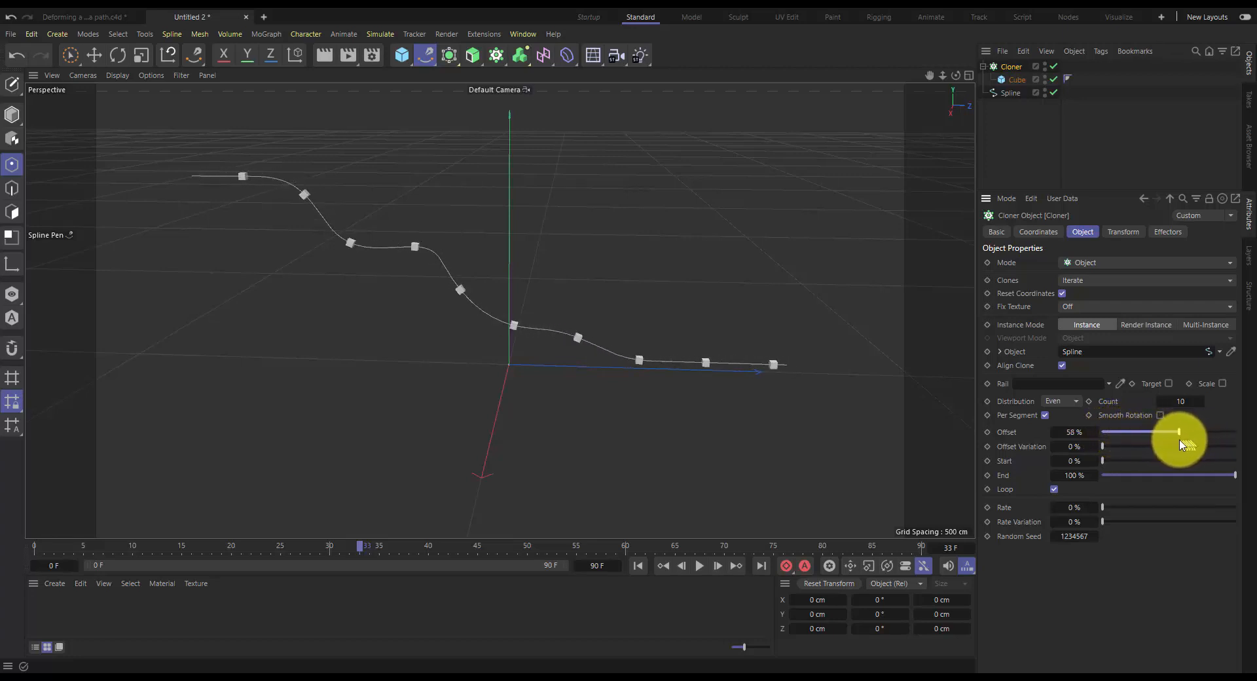
pyautogui.moveTo(1179, 432); pyautogui.dragTo(1103, 431)
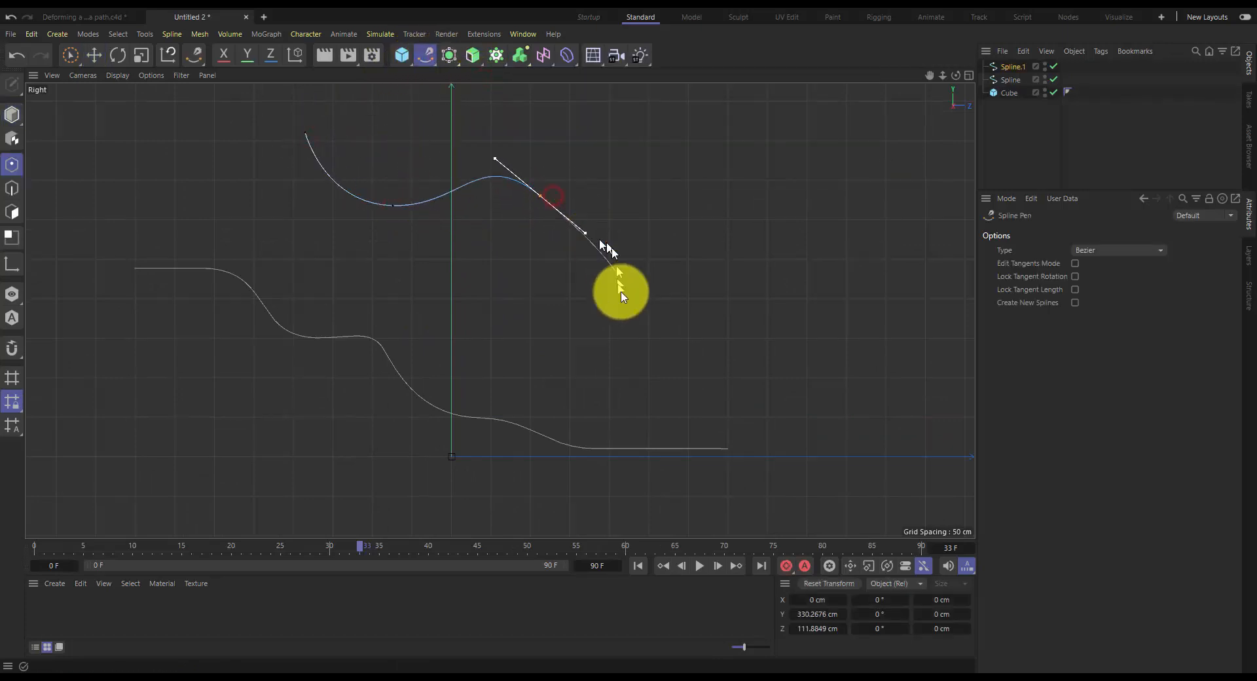
# - Drag out a Bezier tangent to curve the newly drawn spline point
pyautogui.moveTo(621, 289); pyautogui.dragTo(686, 292)
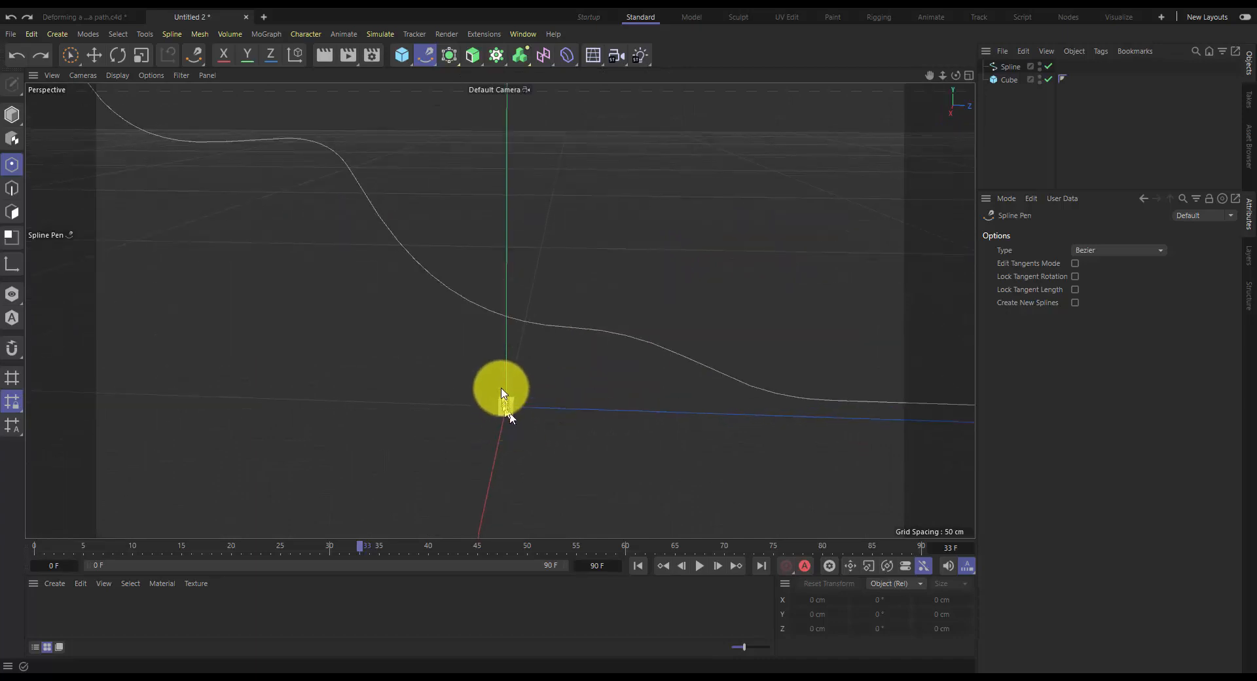
pyautogui.moveTo(501, 389); pyautogui.dragTo(539, 399)
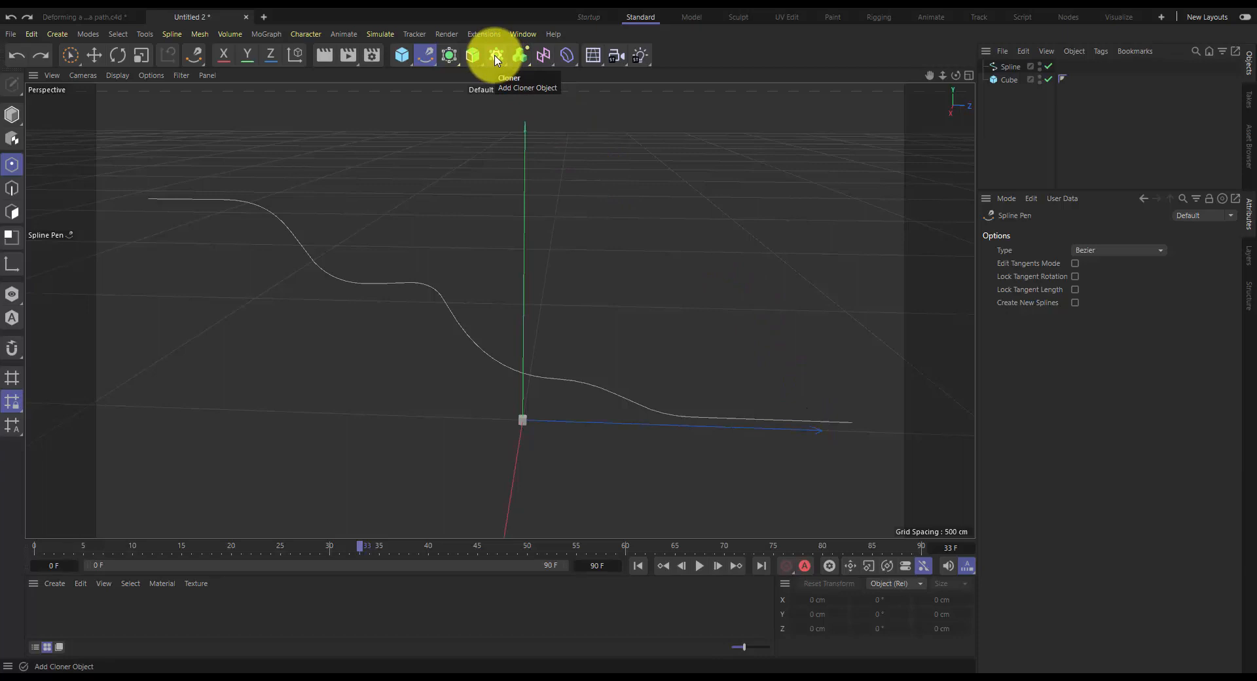
# - Add a Cloner and parent the Cube under it, producing a 3-by-3 clone grid
pyautogui.click(497, 55)
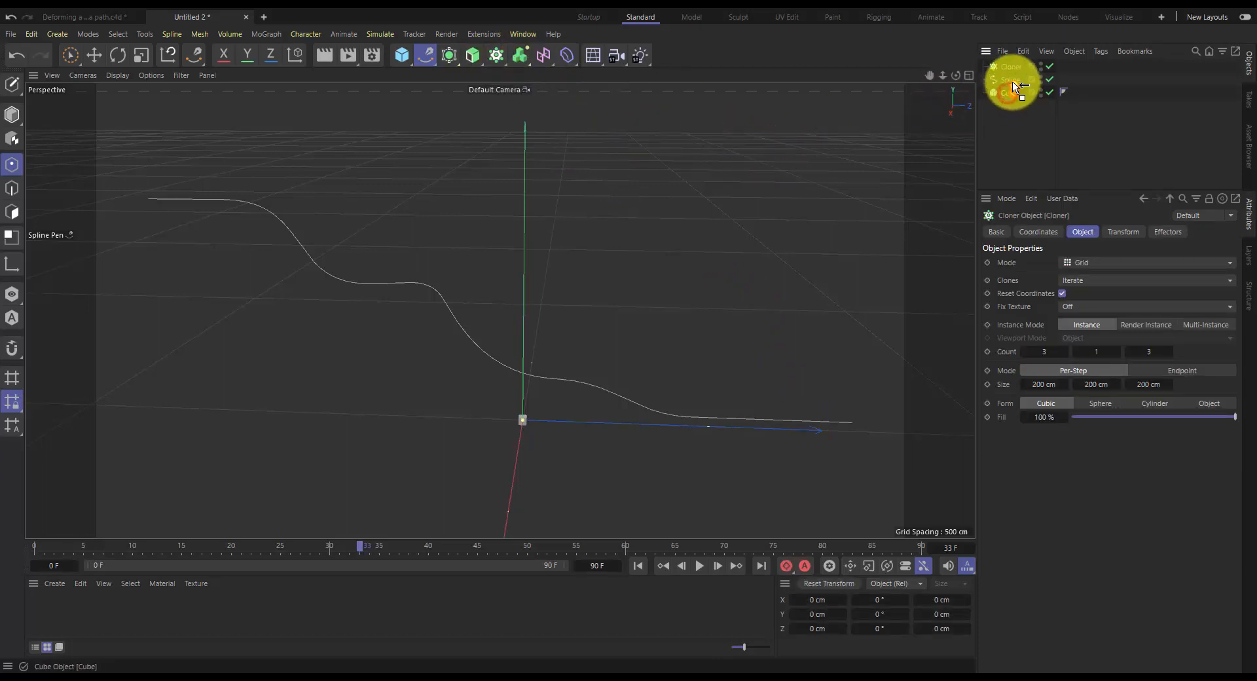
pyautogui.click(1014, 78)
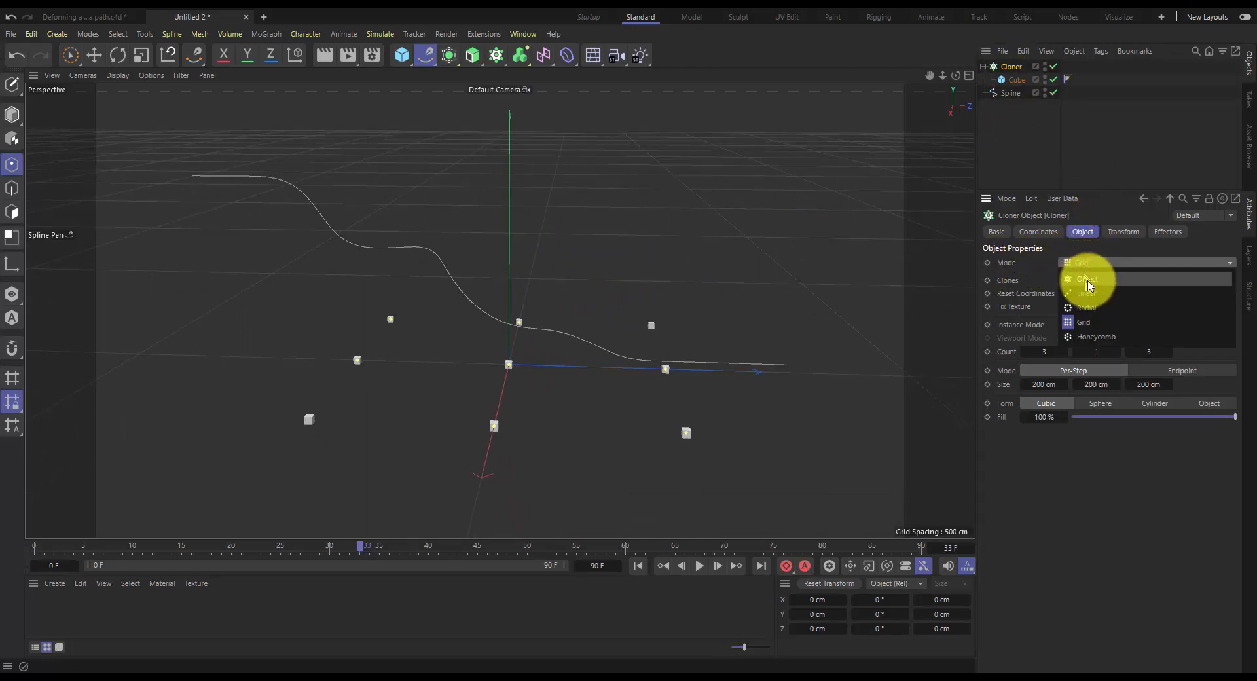
# - Switch the Cloner Mode to Object so clones follow the wavy spline
pyautogui.click(1086, 279)
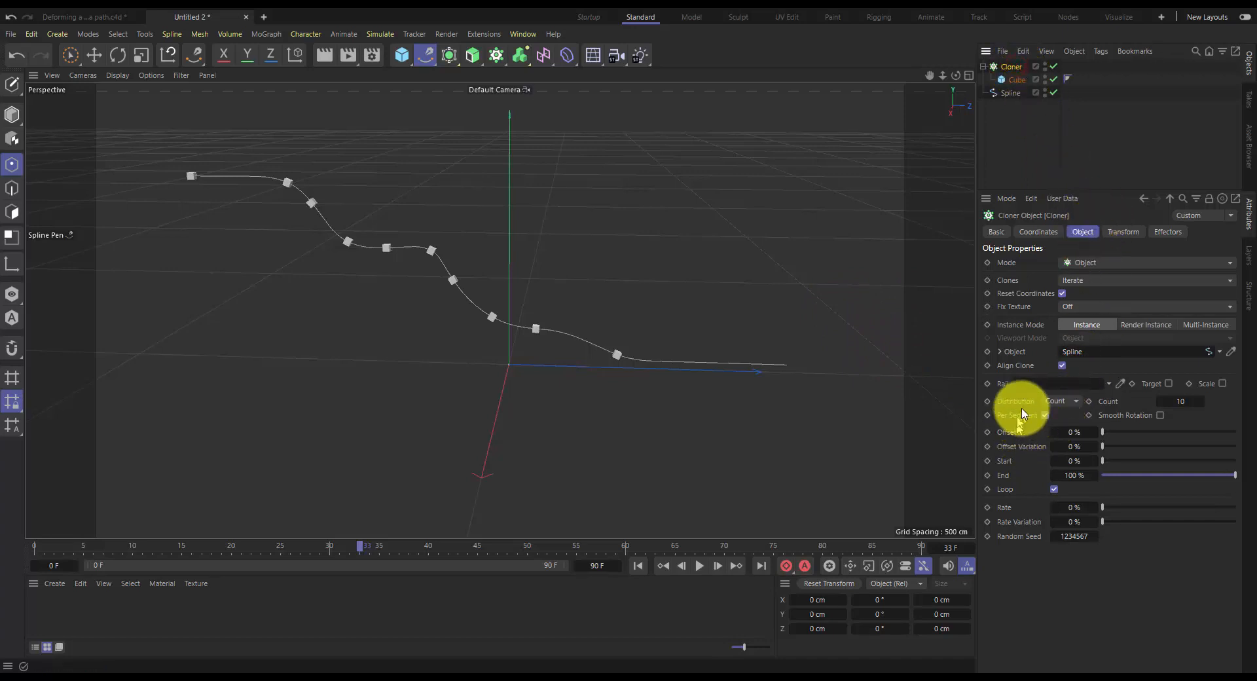
# - Set Distribution to Even and sweep the Offset slider back and forth, ending at 0%
pyautogui.click(1066, 400)
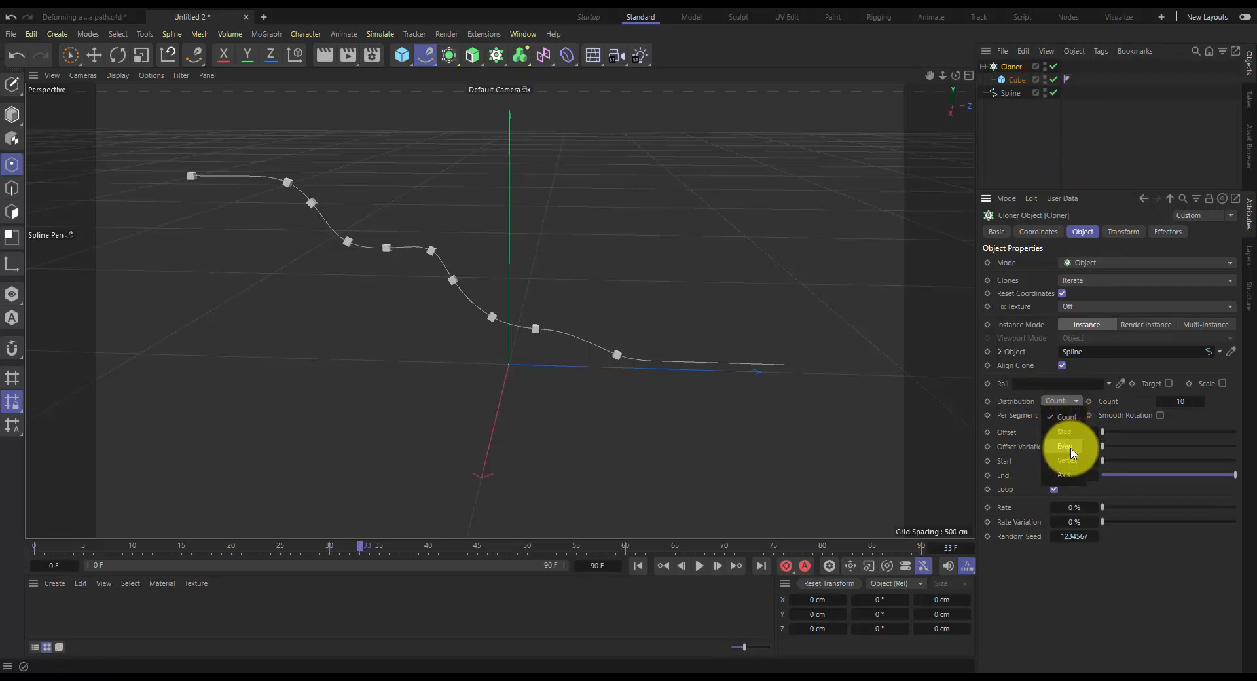
pyautogui.click(1065, 446)
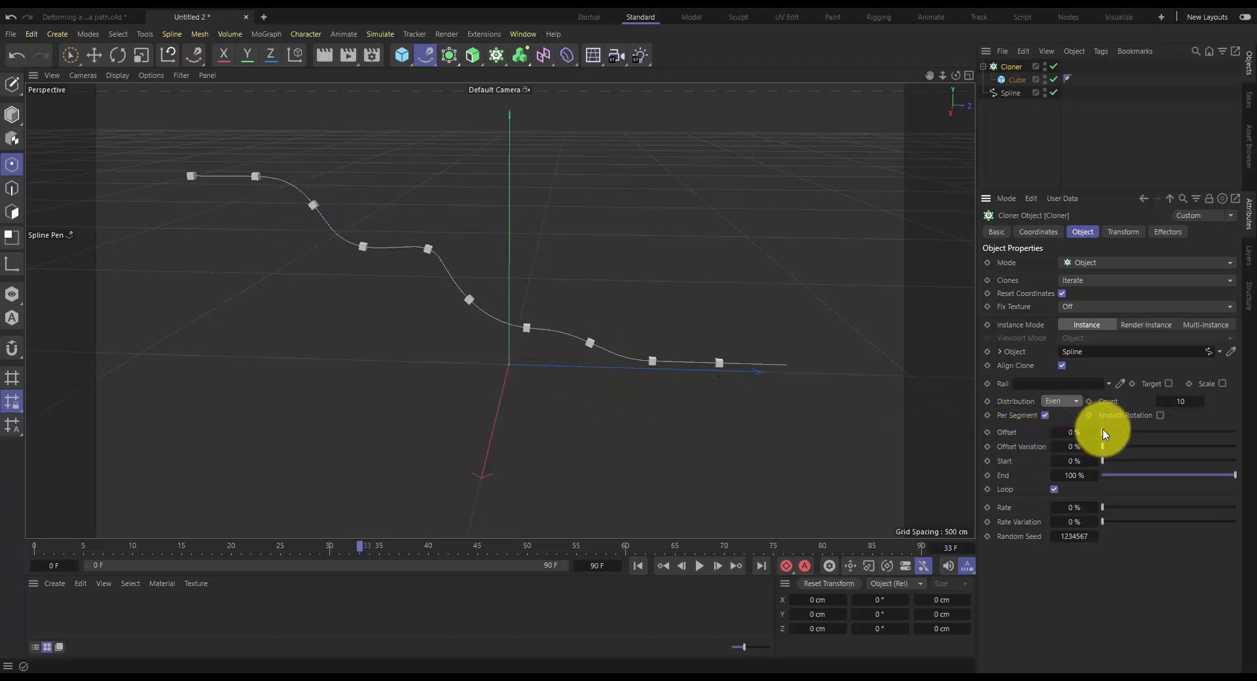
pyautogui.moveTo(1104, 433); pyautogui.dragTo(1143, 433)
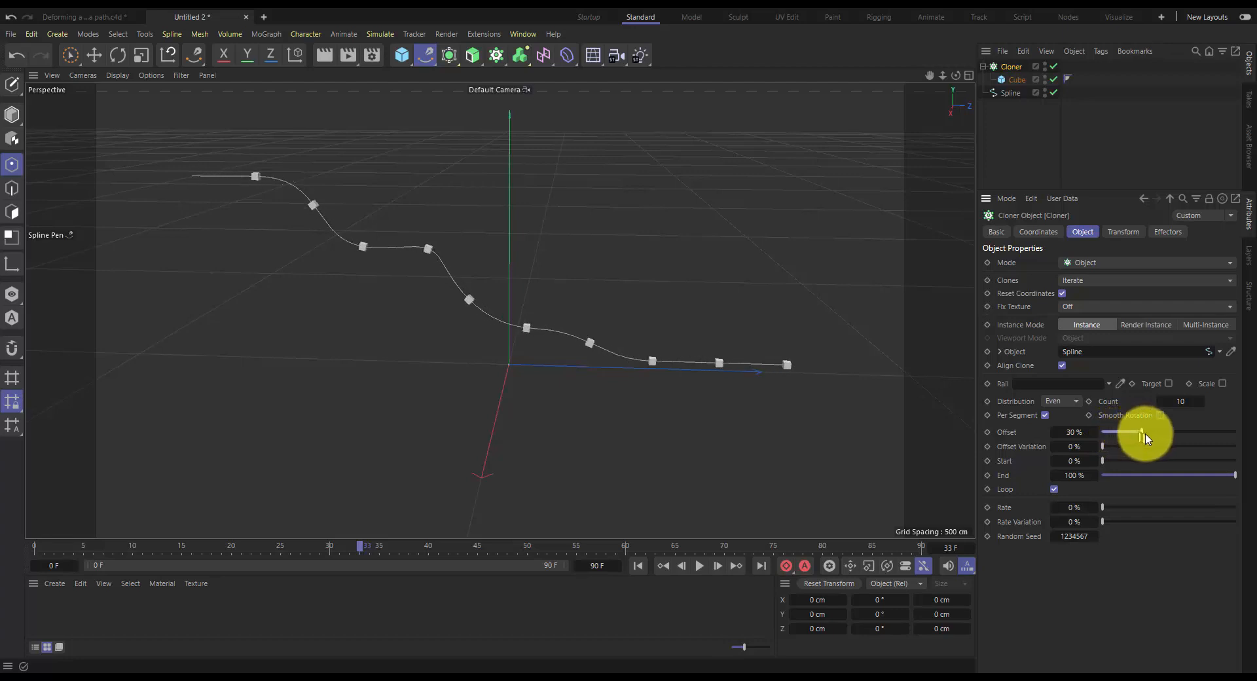
pyautogui.moveTo(1142, 432); pyautogui.dragTo(1200, 432)
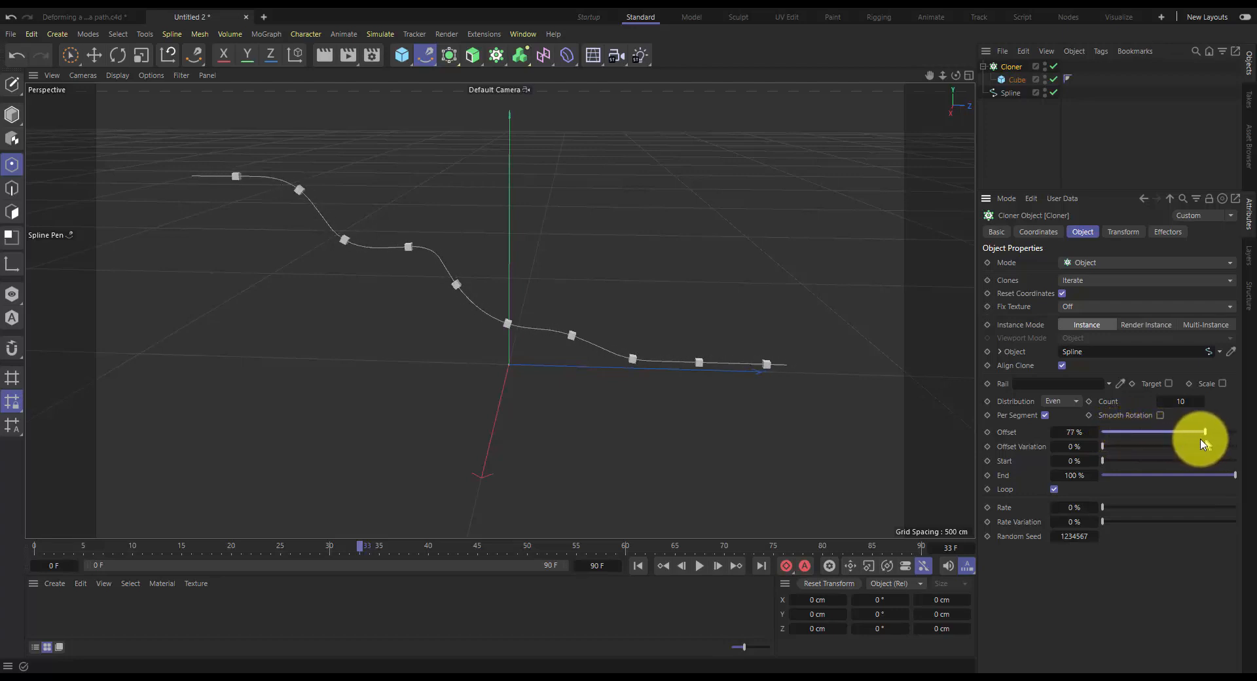
pyautogui.moveTo(1195, 431); pyautogui.dragTo(1102, 431)
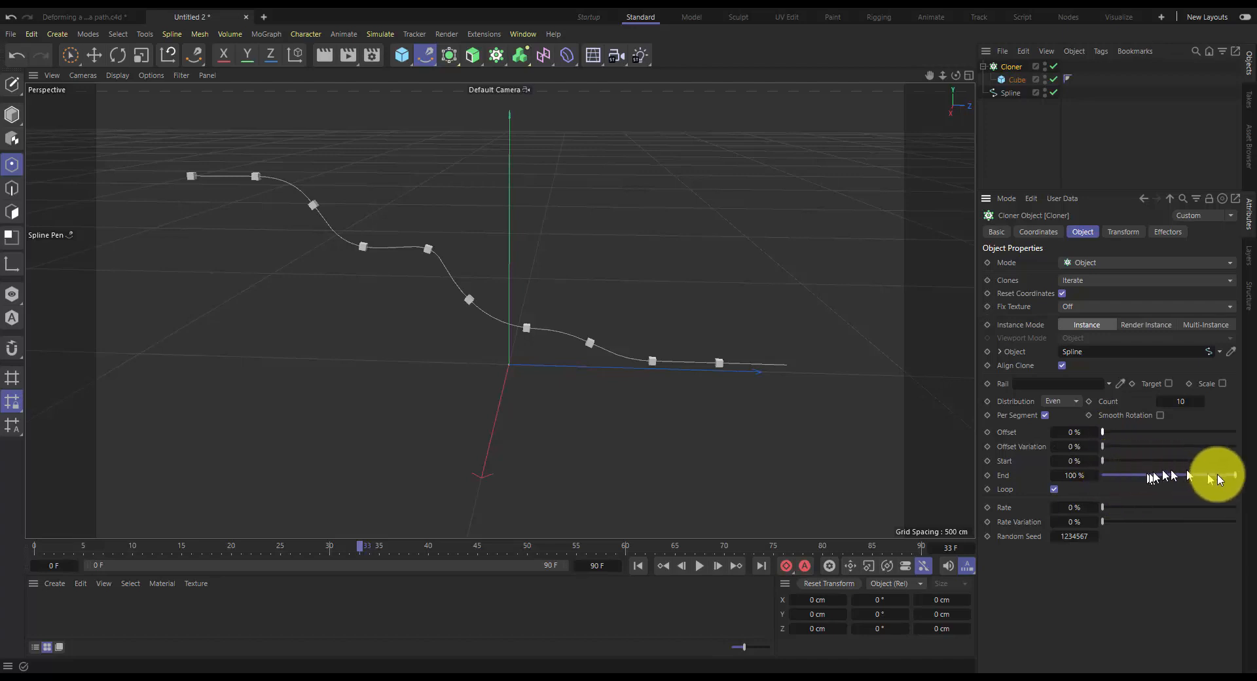
pyautogui.moveTo(1235, 474); pyautogui.dragTo(1172, 474)
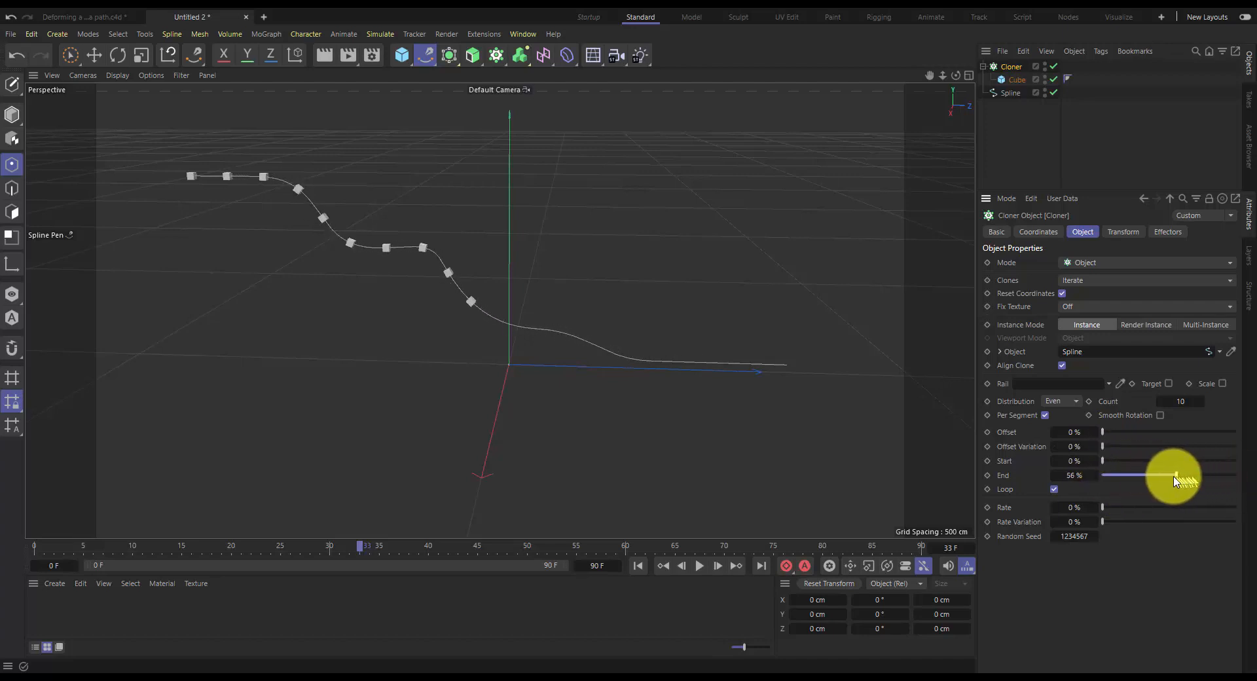
pyautogui.moveTo(1171, 475); pyautogui.dragTo(1117, 475)
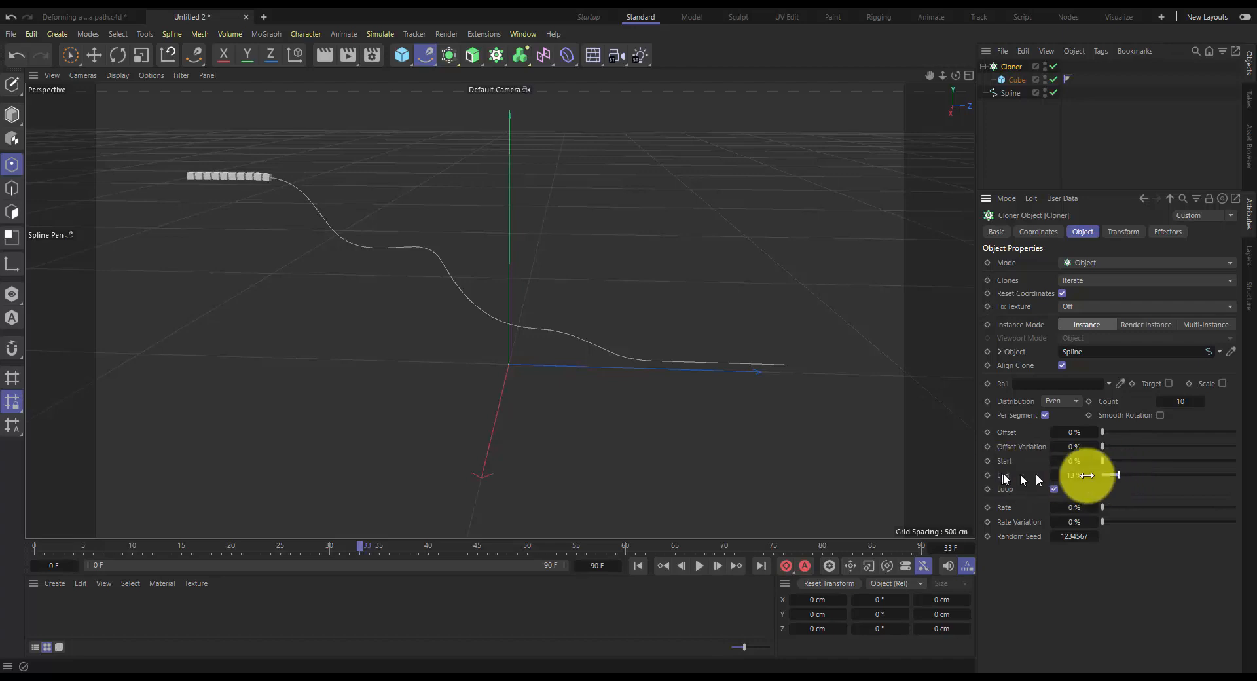
pyautogui.moveTo(1090, 475); pyautogui.dragTo(1222, 475)
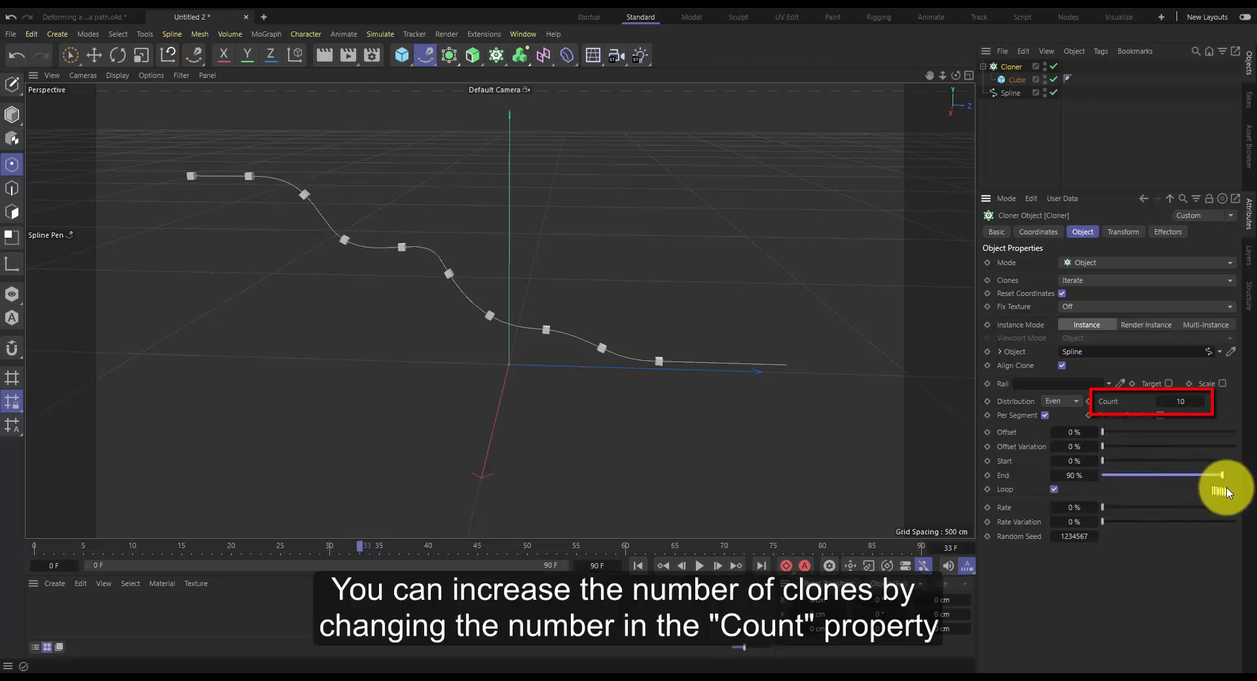
pyautogui.moveTo(1219, 474); pyautogui.dragTo(1243, 474)
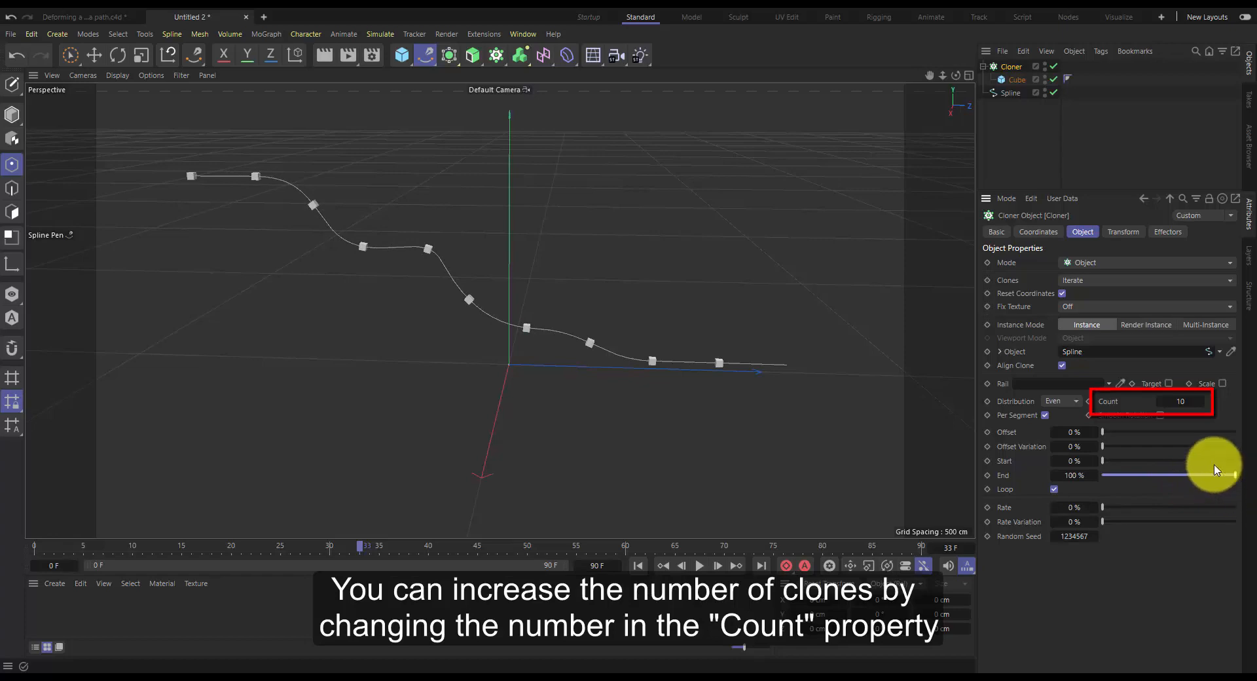